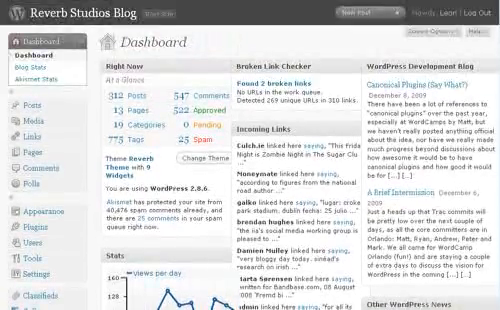
Step: Scroll down the dashboard toward the Gallery menu's Add Gallery / Images page
{"action": "scroll", "scroll_direction": "down", "scroll_amount": 3}
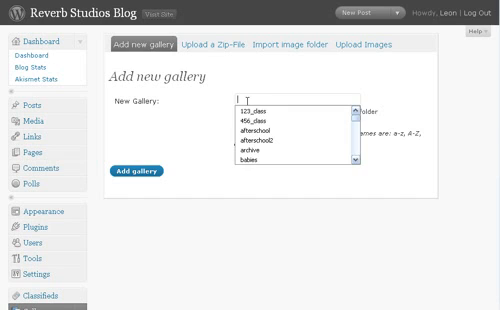
Step: Enter 'Test' as the new gallery's name
{"action": "type", "text": "Test"}
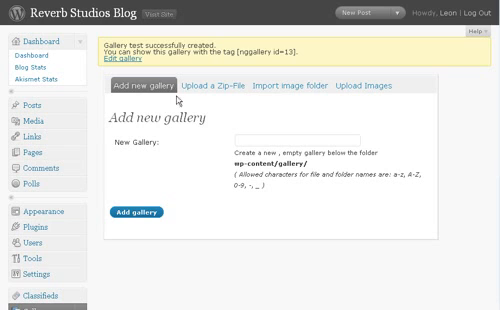
{"action": "mouse_move", "coordinate": [247, 89]}
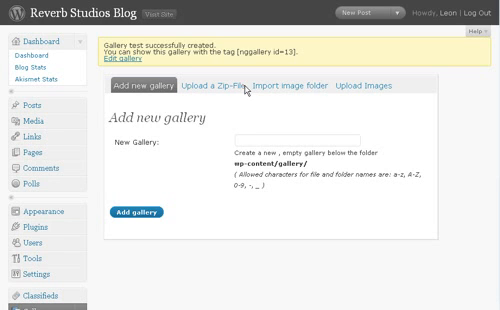
{"action": "mouse_move", "coordinate": [364, 85]}
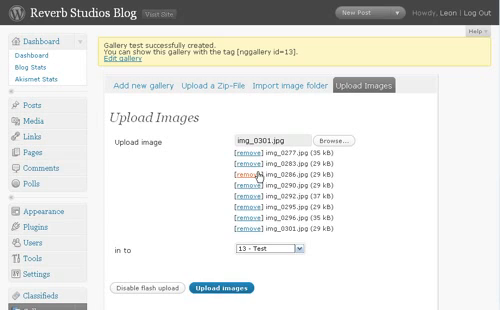
Step: Scroll the Upload Images form with eight JPGs queued for the 13 - Test gallery
{"action": "scroll", "scroll_direction": "down", "scroll_amount": 3}
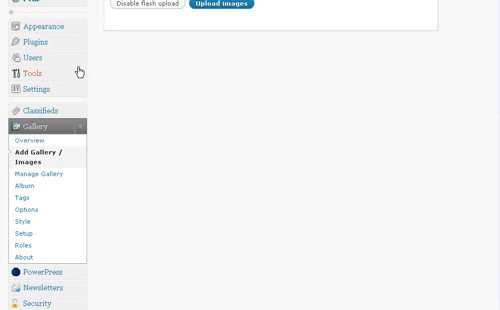
{"action": "mouse_move", "coordinate": [200, 155]}
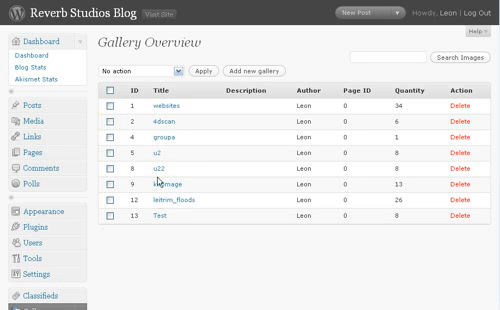
{"action": "mouse_move", "coordinate": [158, 243]}
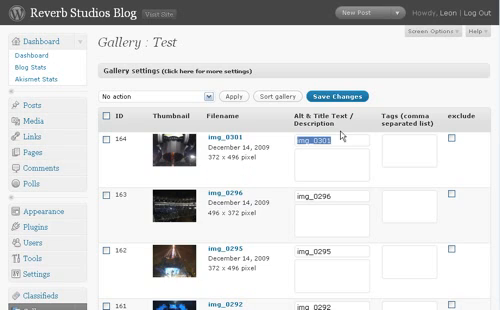
Step: Give img_0301 'U2 Stage' as Alt & Title Text and Description, then scroll the list
{"action": "type", "text": "U2 s"}
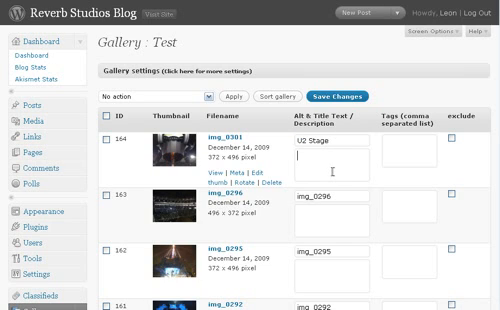
{"action": "type", "text": "U2"}
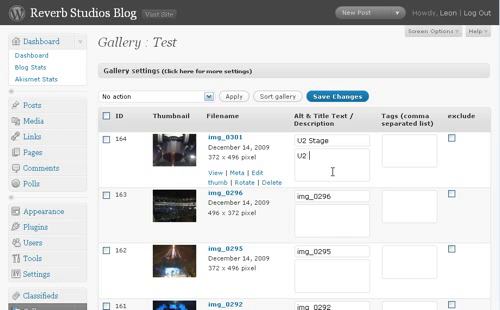
{"action": "type", "text": "Stage"}
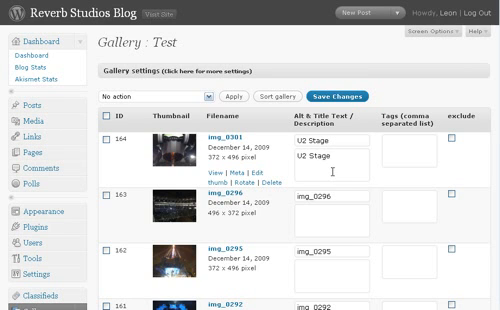
{"action": "scroll", "scroll_direction": "down", "scroll_amount": 3}
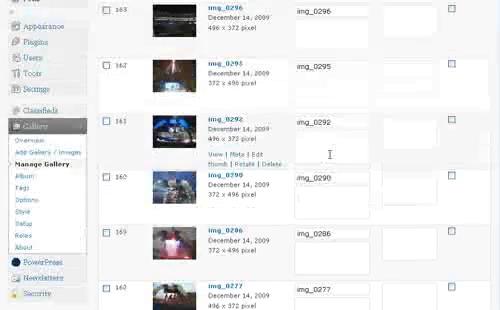
{"action": "scroll", "scroll_direction": "down", "scroll_amount": 3}
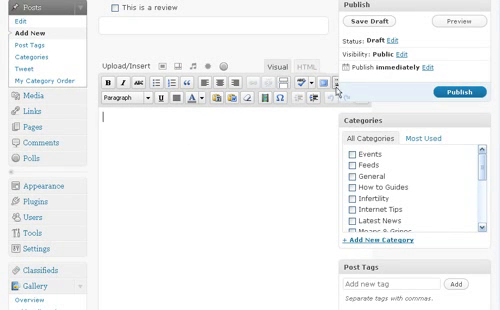
{"action": "mouse_move", "coordinate": [410, 82]}
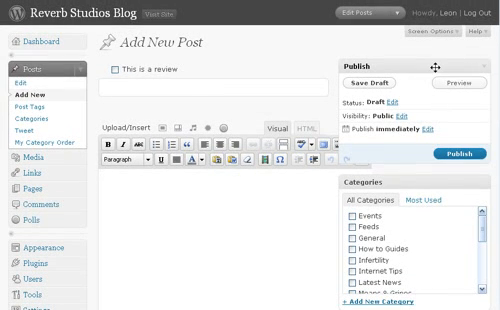
Step: Open Screen Options on the new post and scroll down to the editor toolbar
{"action": "left_click", "coordinate": [443, 40]}
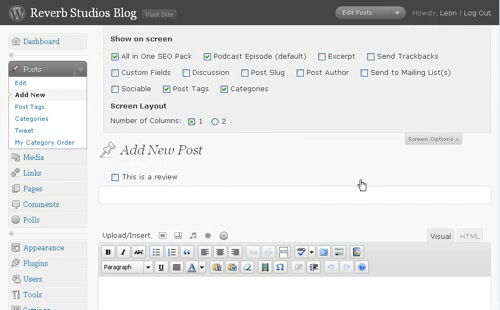
{"action": "scroll", "scroll_direction": "down", "scroll_amount": 3}
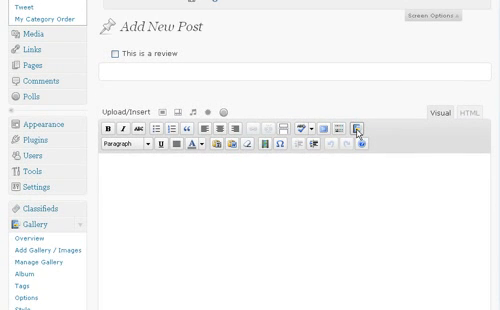
{"action": "scroll", "scroll_direction": "down", "scroll_amount": 3}
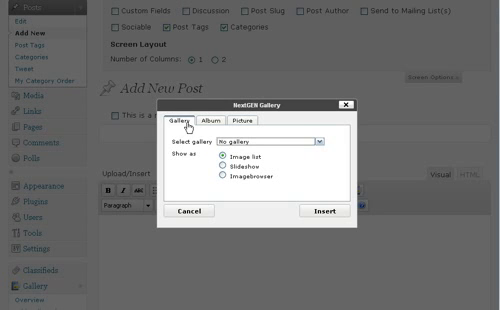
{"action": "mouse_move", "coordinate": [330, 147]}
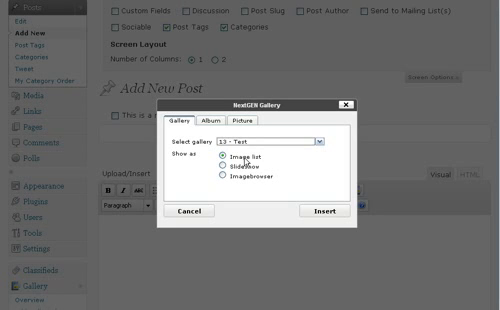
Step: Set the display to Imagebrowser and insert gallery 13 - Test
{"action": "left_click", "coordinate": [222, 168]}
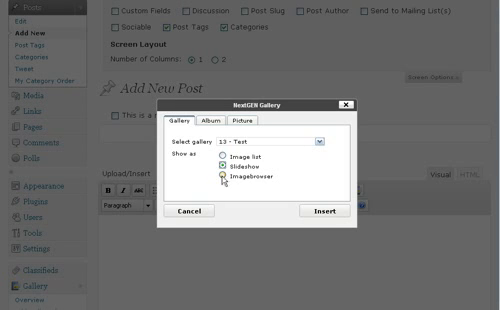
{"action": "left_click", "coordinate": [222, 176]}
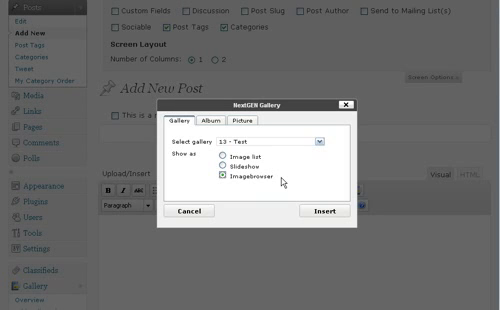
{"action": "left_click", "coordinate": [223, 158]}
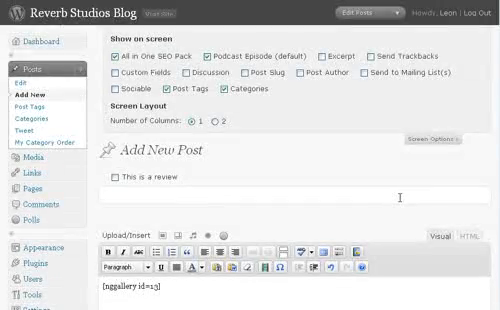
Step: Title the post 'Gallery Test'
{"action": "scroll", "scroll_direction": "down", "scroll_amount": 3}
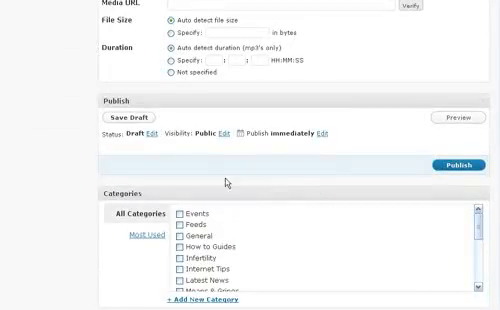
{"action": "scroll", "scroll_direction": "down", "scroll_amount": 3}
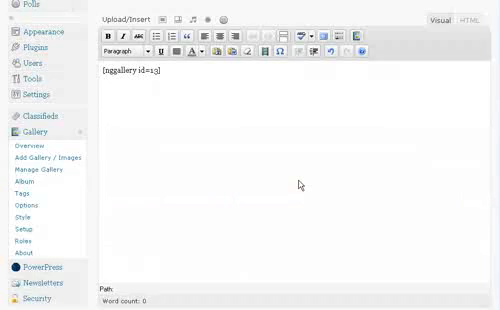
{"action": "scroll", "scroll_direction": "up", "scroll_amount": 3}
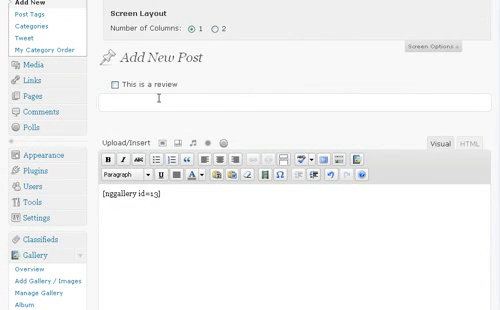
{"action": "type", "text": "Gallery Test"}
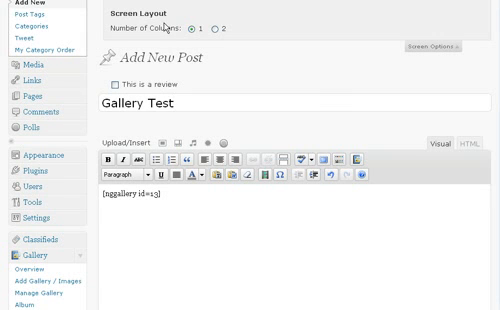
Step: Add 'Testing' above and 'Test continue..' below the gallery shortcode
{"action": "scroll", "scroll_direction": "down", "scroll_amount": 3}
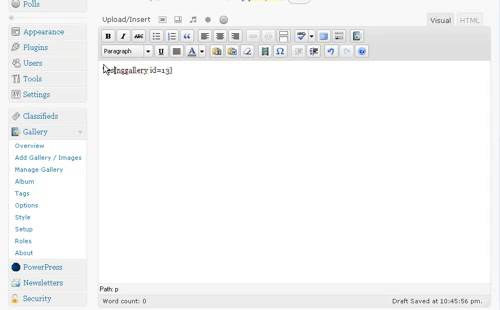
{"action": "type", "text": "Testing"}
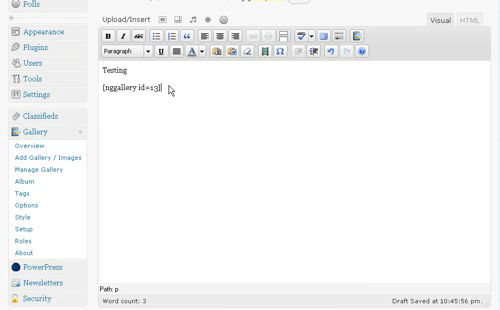
{"action": "type", "text": "Test contin"}
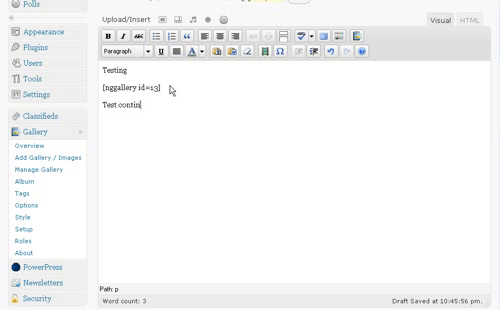
{"action": "type", "text": "ue.."}
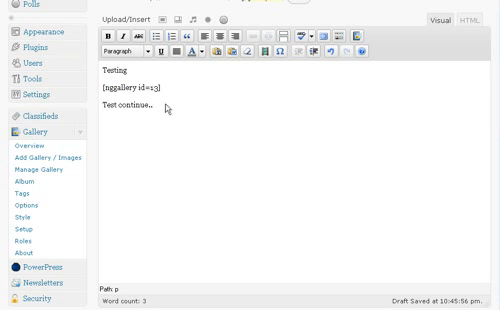
{"action": "scroll", "scroll_direction": "down", "scroll_amount": 3}
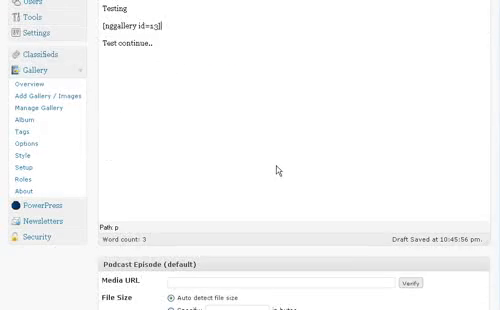
Step: Scroll the Gallery Test post screen between the category panel and the Publish box
{"action": "scroll", "scroll_direction": "down", "scroll_amount": 3}
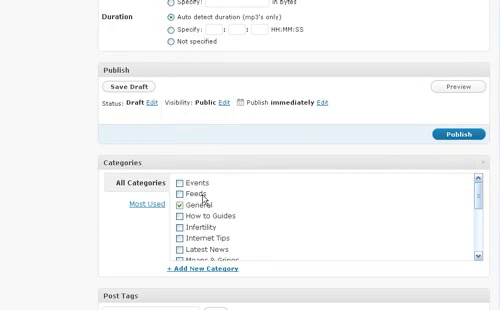
{"action": "scroll", "scroll_direction": "up", "scroll_amount": 3}
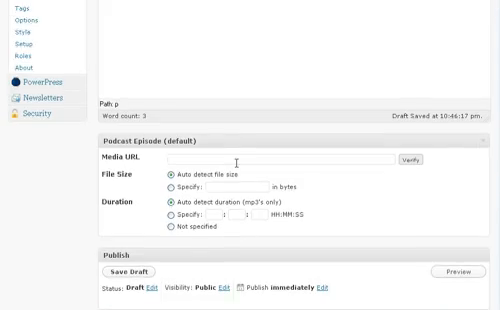
{"action": "scroll", "scroll_direction": "down", "scroll_amount": 3}
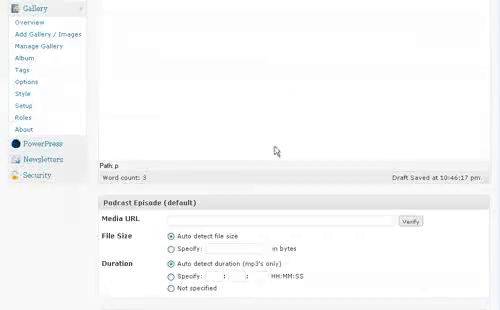
{"action": "scroll", "scroll_direction": "down", "scroll_amount": 3}
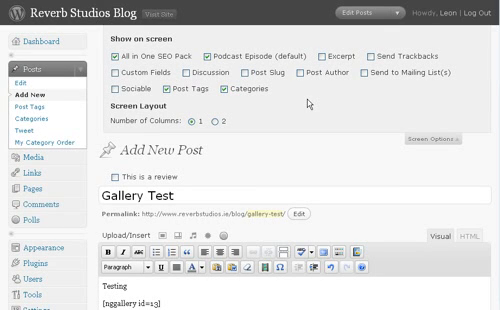
{"action": "mouse_move", "coordinate": [237, 131]}
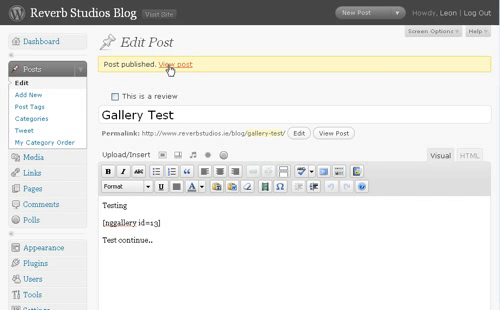
{"action": "mouse_move", "coordinate": [335, 82]}
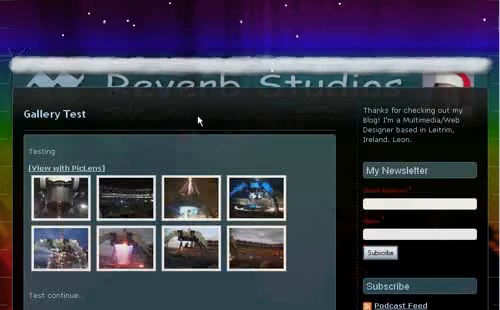
Step: Scroll through the live Gallery Test post showing the eight thumbnails
{"action": "scroll", "scroll_direction": "down", "scroll_amount": 3}
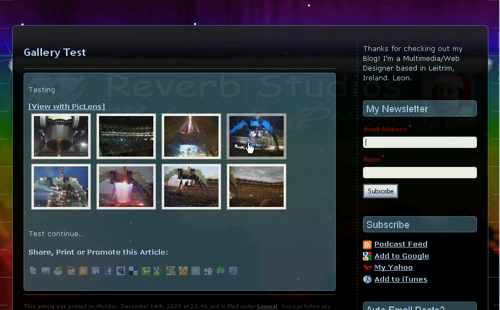
{"action": "scroll", "scroll_direction": "down", "scroll_amount": 3}
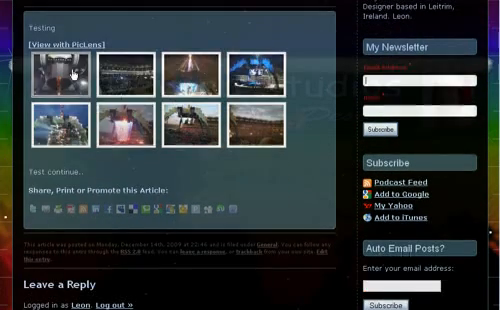